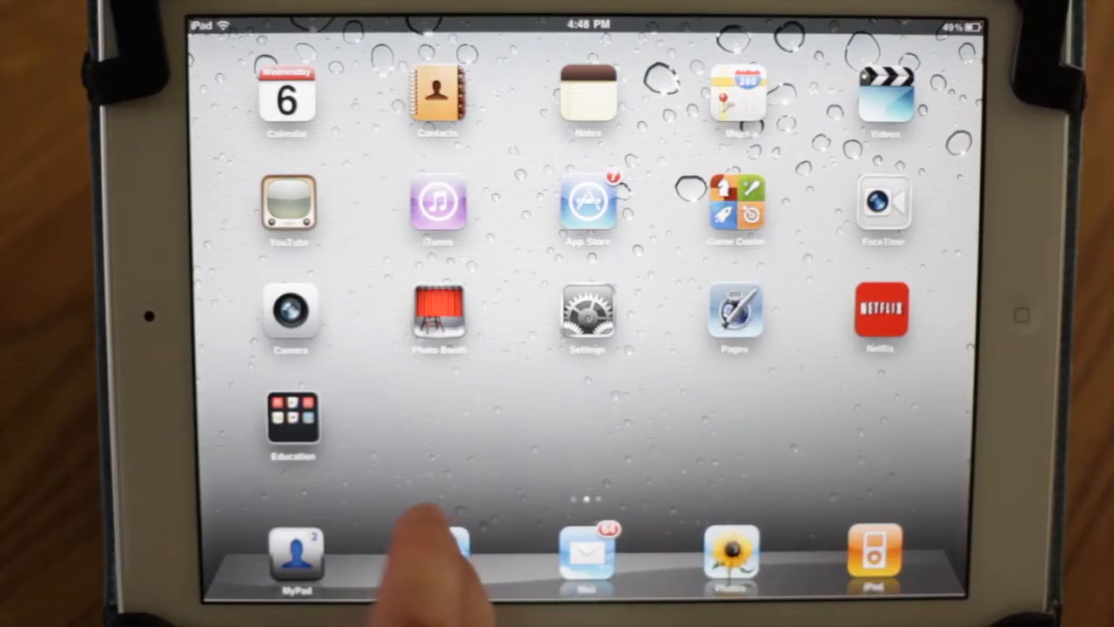
- Launch Safari from the dock to an empty untitled page
left_click(443, 552)
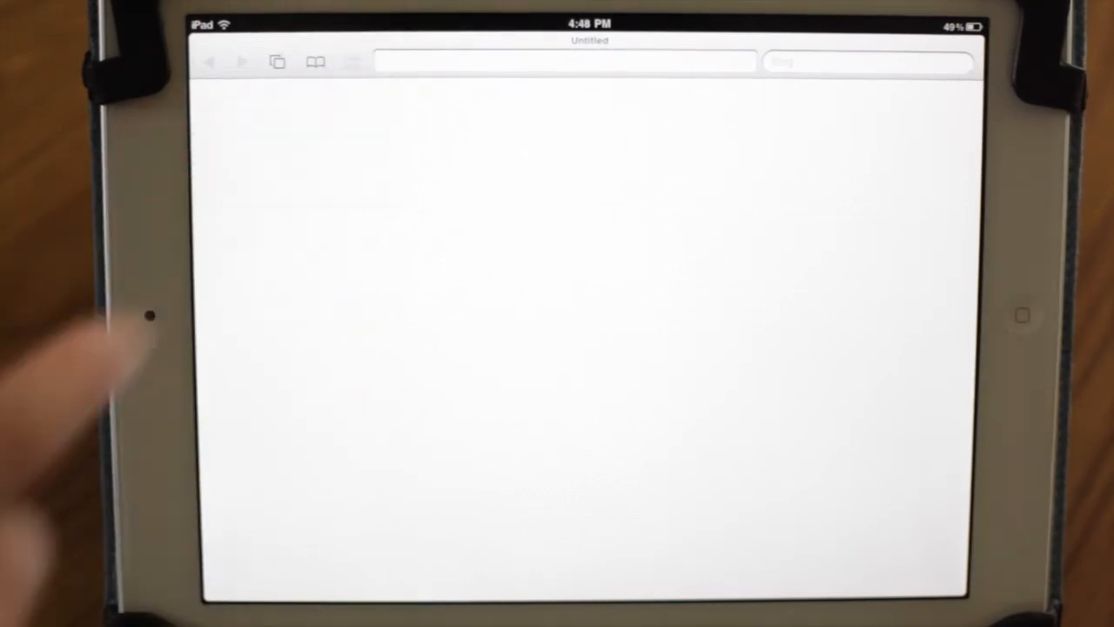
- Load jailbreakme.com and run the FREE Cydia jailbreak until Cydia installs
left_click(564, 61)
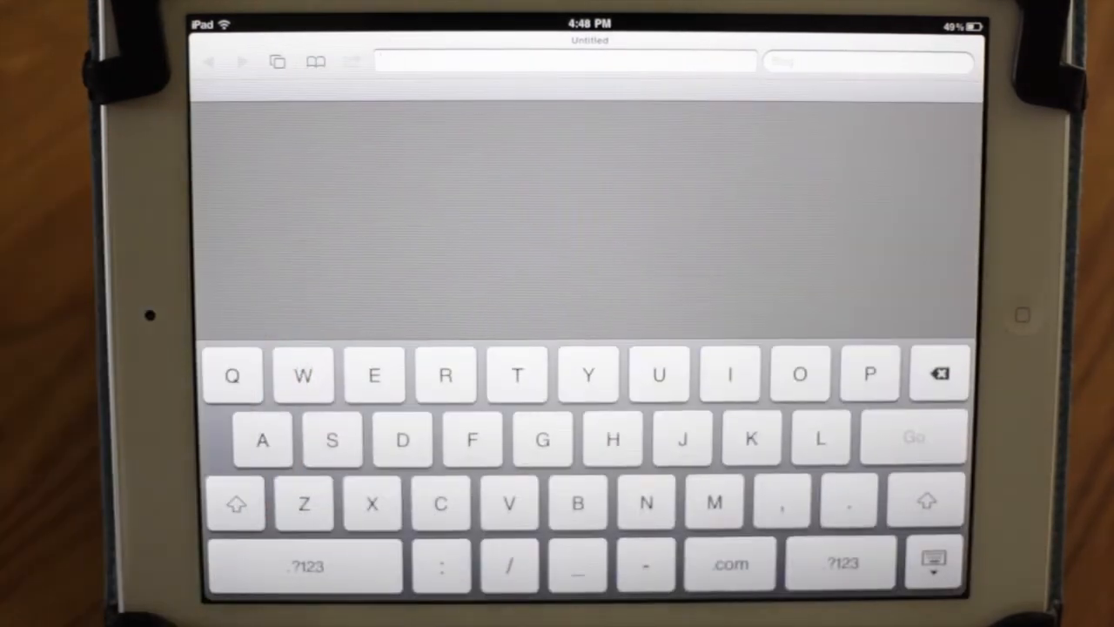
left_click(728, 375)
type("jailbreakme")
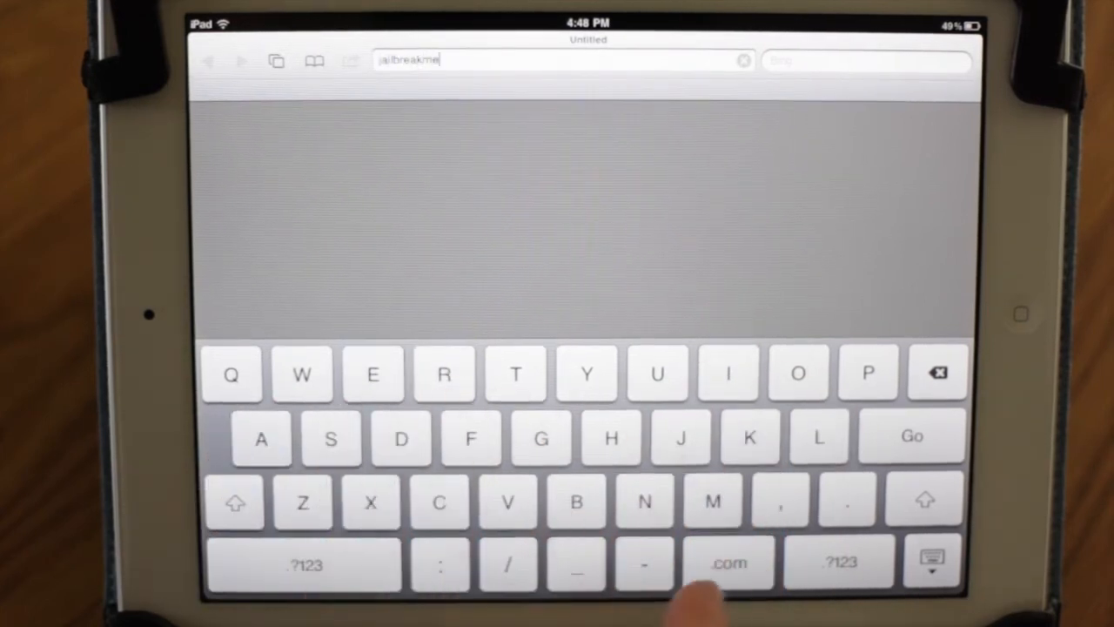
left_click(728, 564)
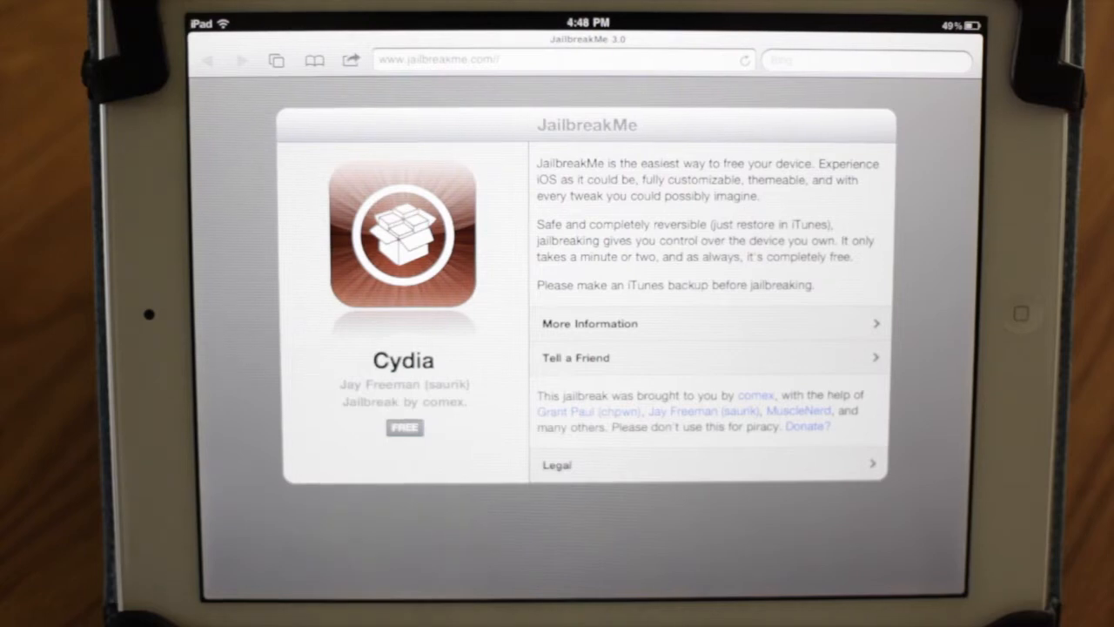
left_click(404, 428)
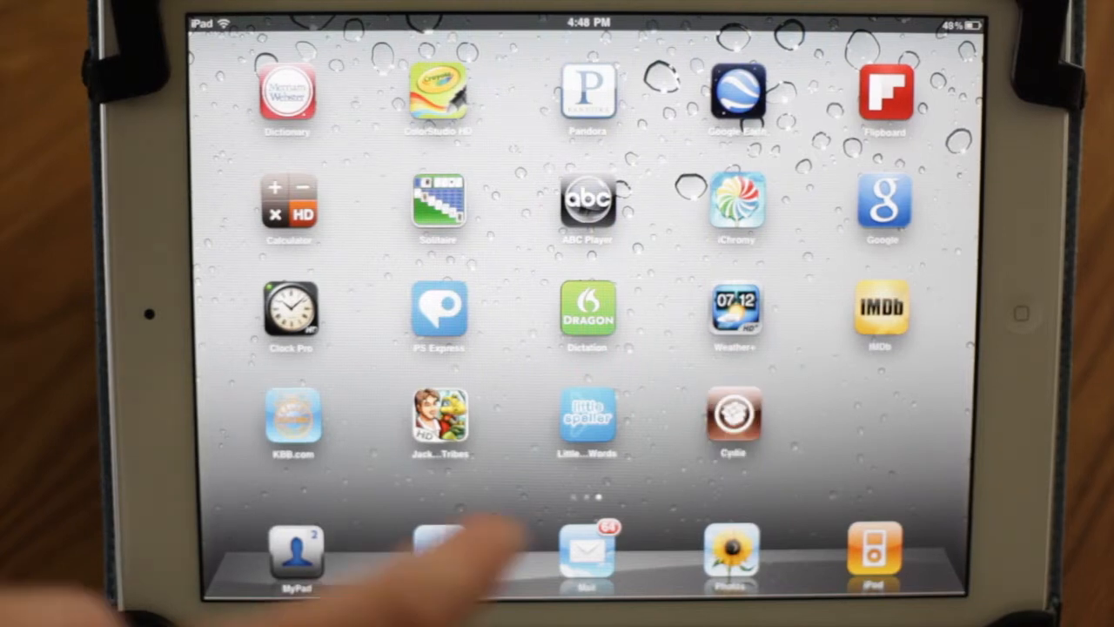
- Launch Cydia, pick a user category in Who Are You?, and confirm with Done
left_click(733, 418)
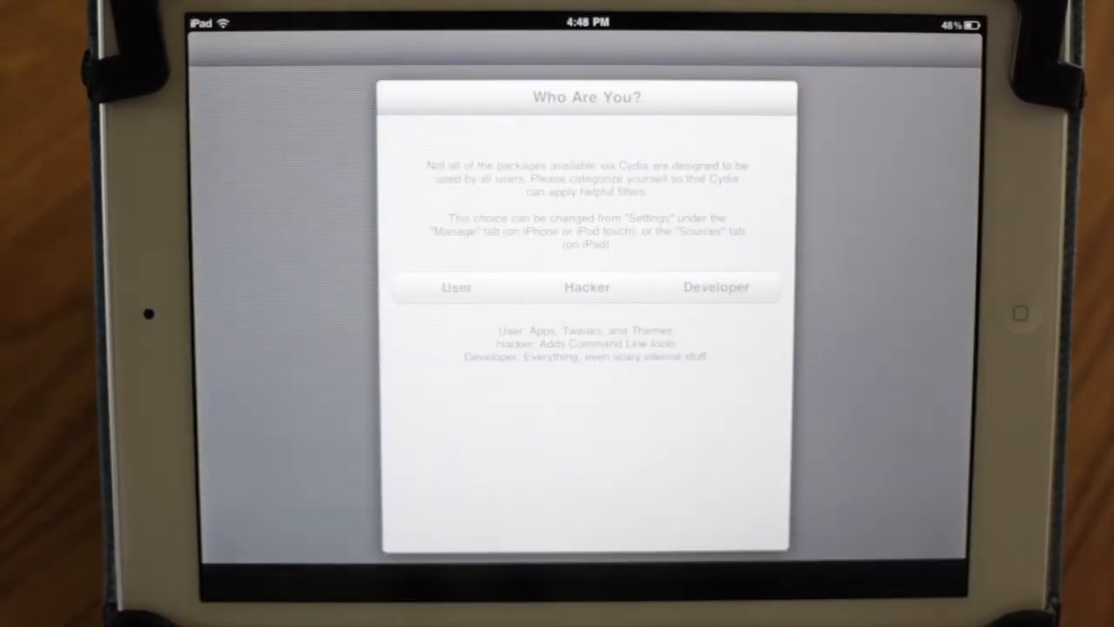
left_click(457, 287)
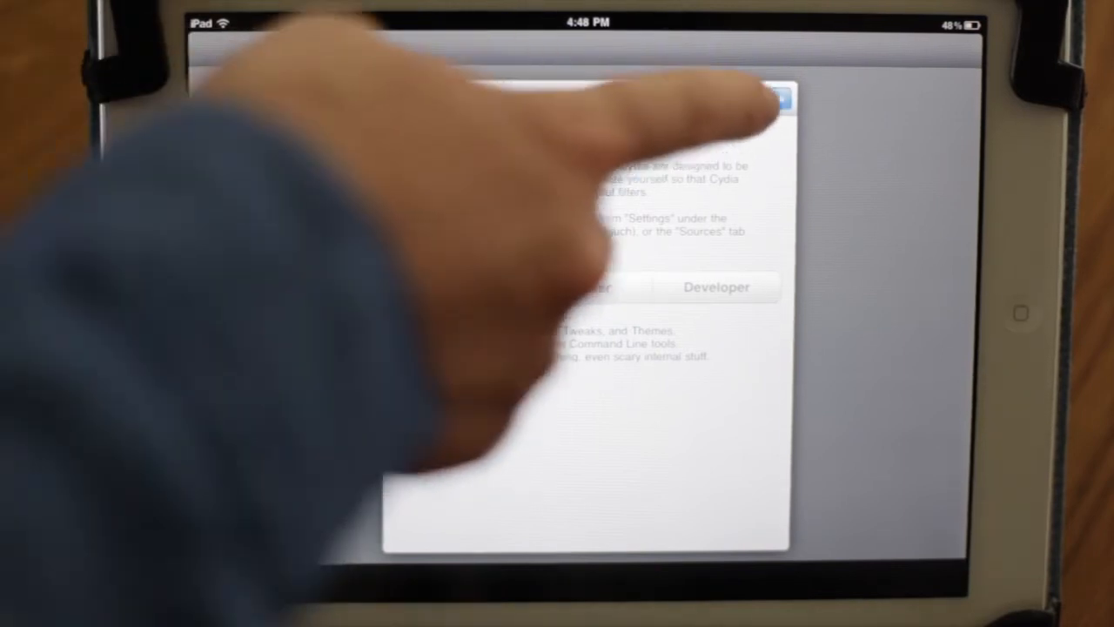
left_click(784, 94)
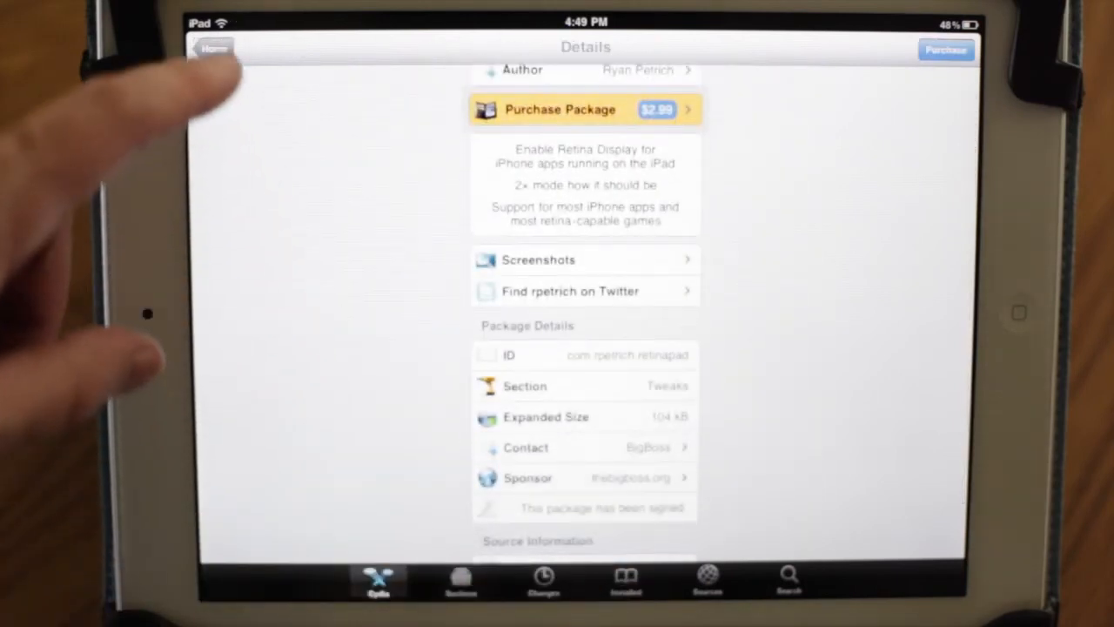
- Return to Cydia Home, scroll the welcome page, and show the Changes list
left_click(214, 48)
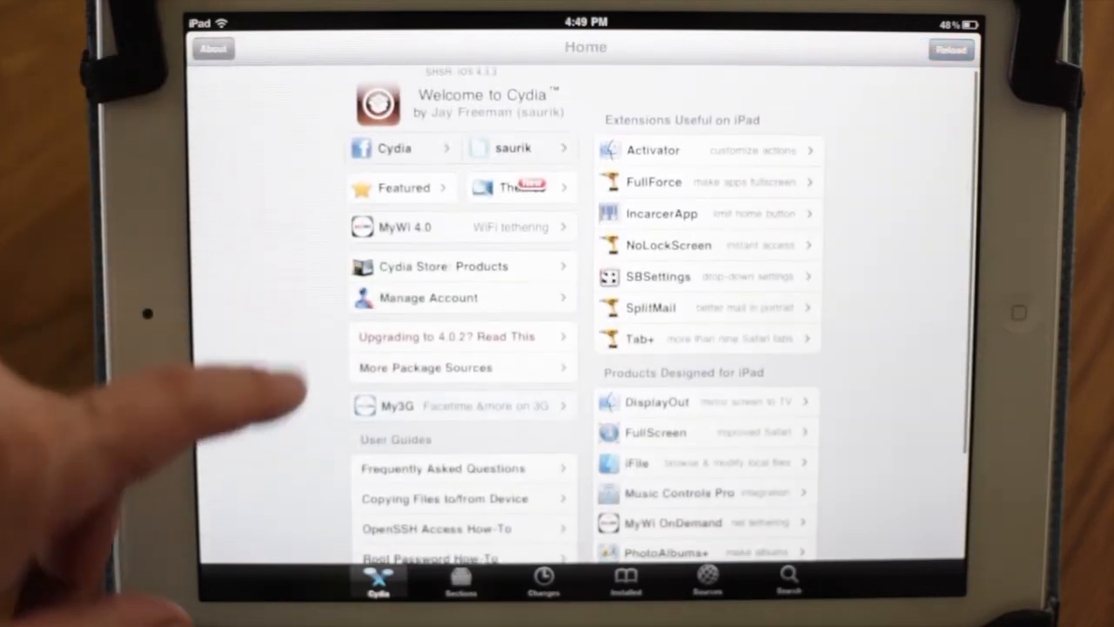
scroll("down", 3)
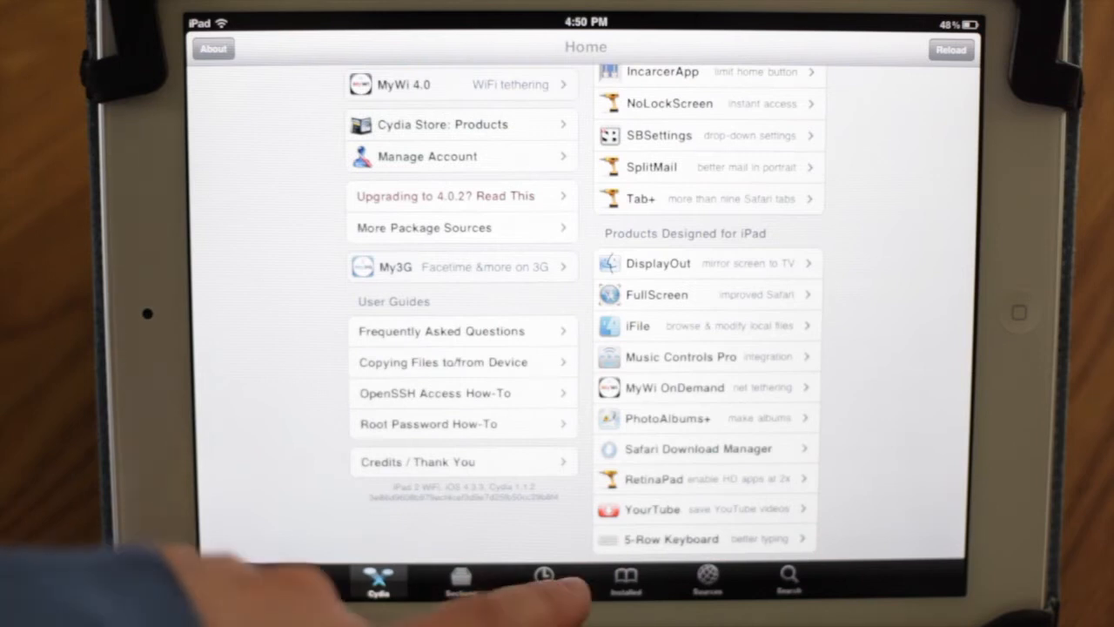
left_click(544, 579)
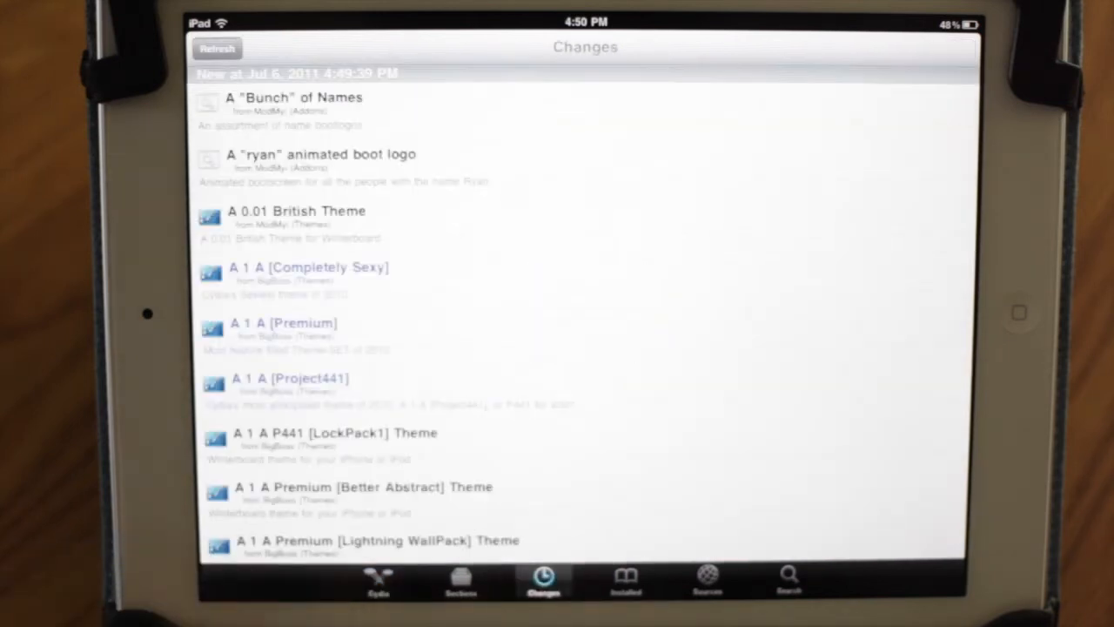